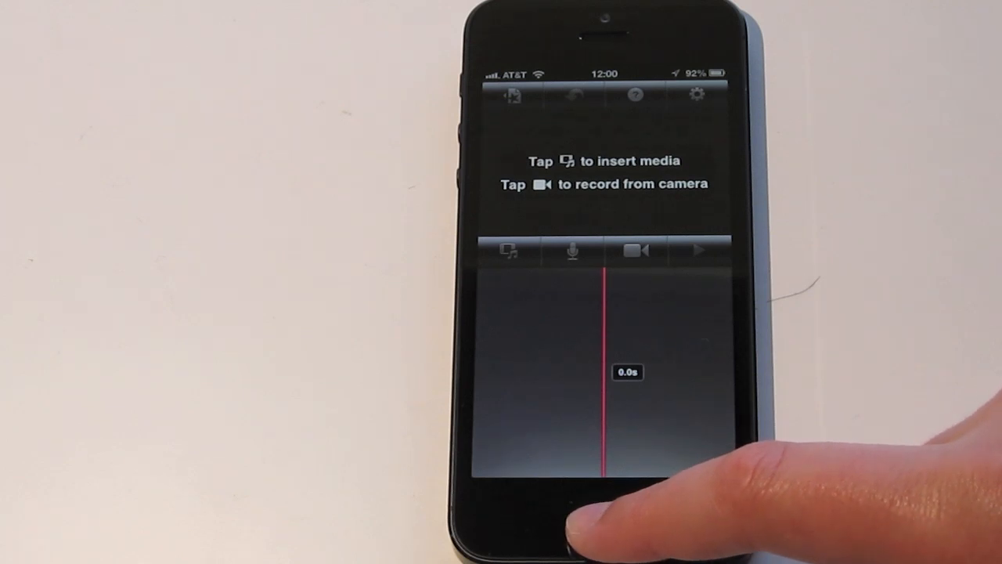
Leave the empty iMovie project to reach the iPhone's main Settings list.
{"action": "left_click", "coordinate": [601, 526]}
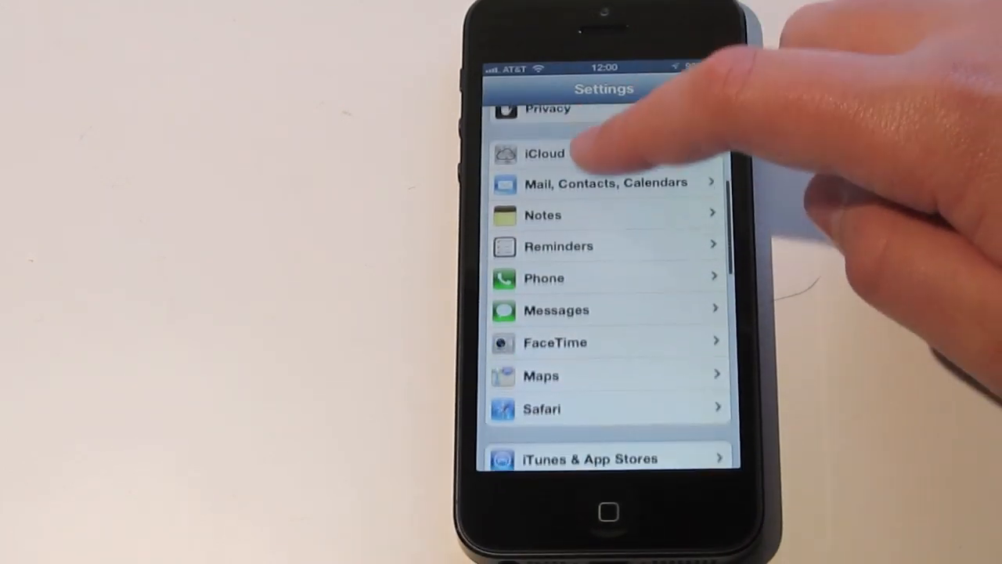
Check Privacy > Photos, find iMovie's access switched OFF, and return to the Privacy categories.
{"action": "left_click", "coordinate": [548, 110]}
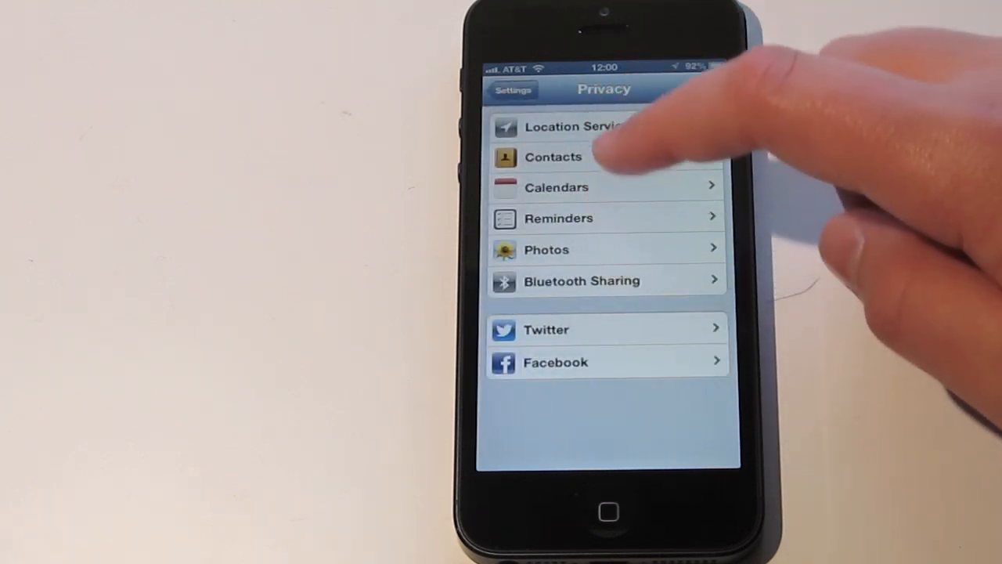
{"action": "left_click", "coordinate": [546, 249]}
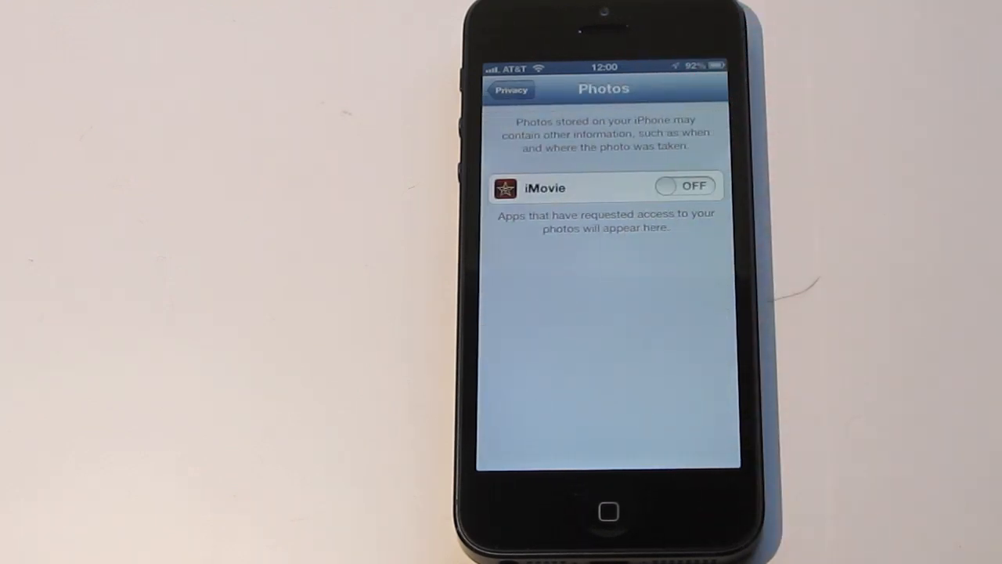
{"action": "left_click", "coordinate": [511, 89]}
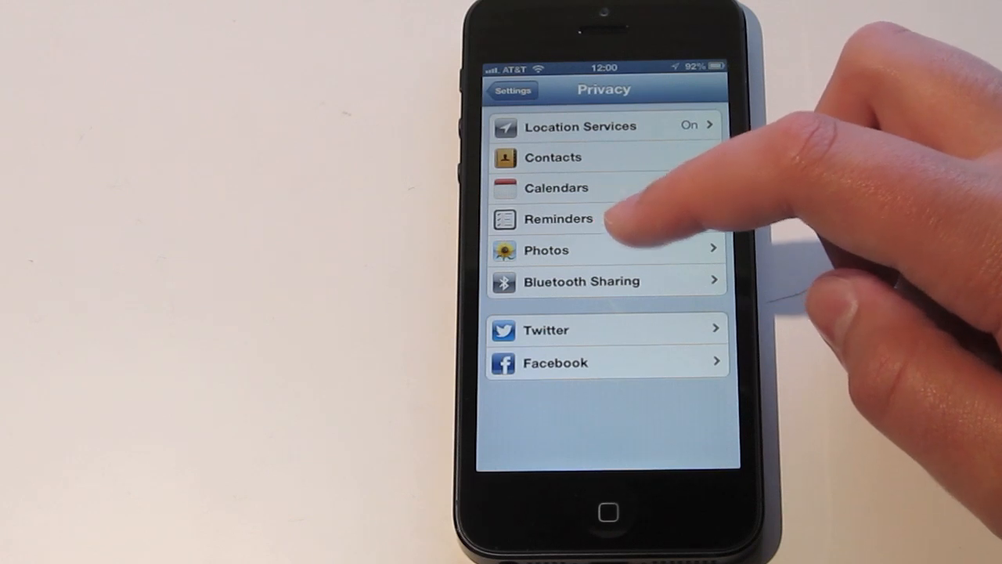
Switch iMovie's Photos access from OFF to ON in Privacy settings.
{"action": "left_click", "coordinate": [545, 251]}
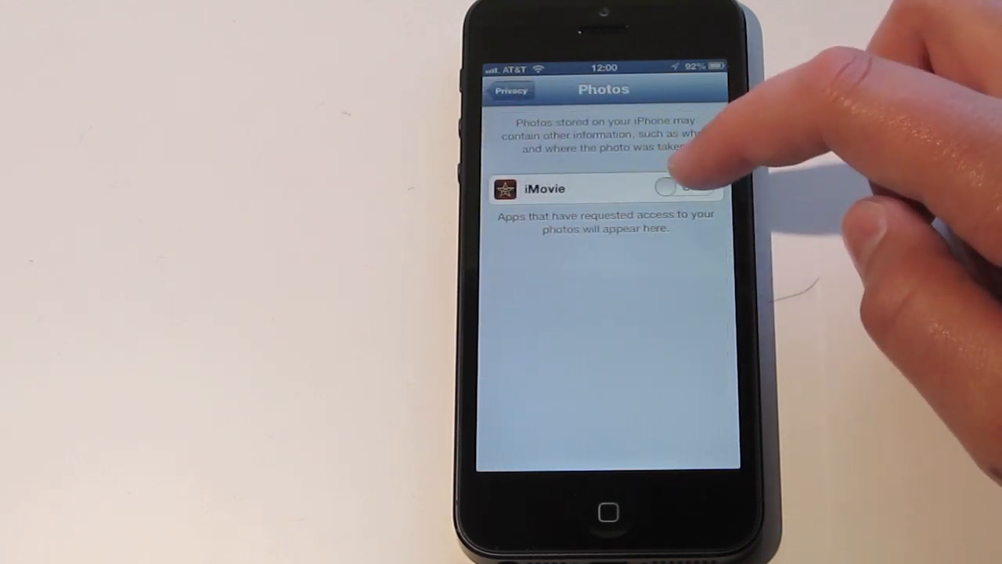
{"action": "left_click", "coordinate": [686, 187]}
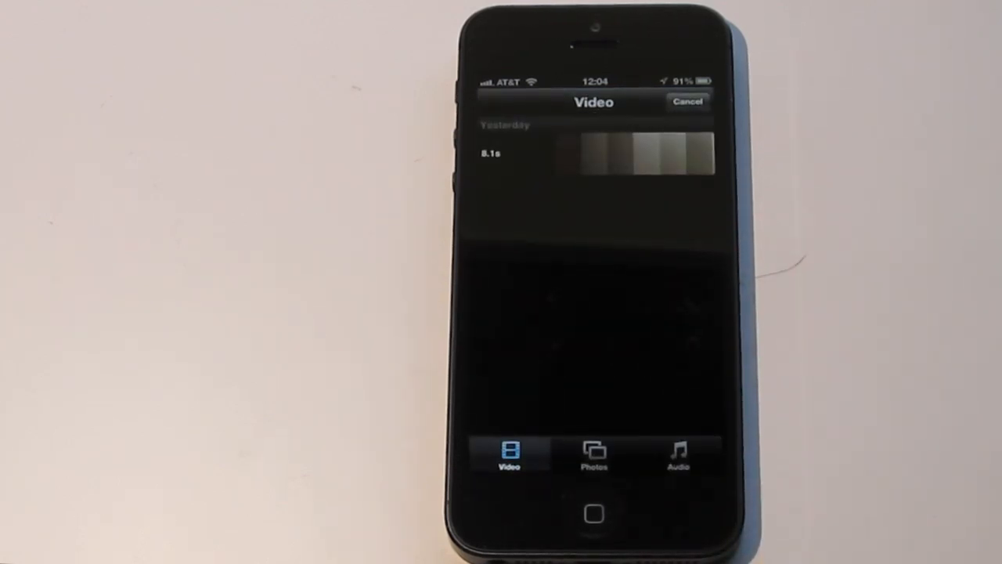
Show the Photos source list in iMovie's media browser with Camera Roll and Photo Library.
{"action": "left_click", "coordinate": [593, 454]}
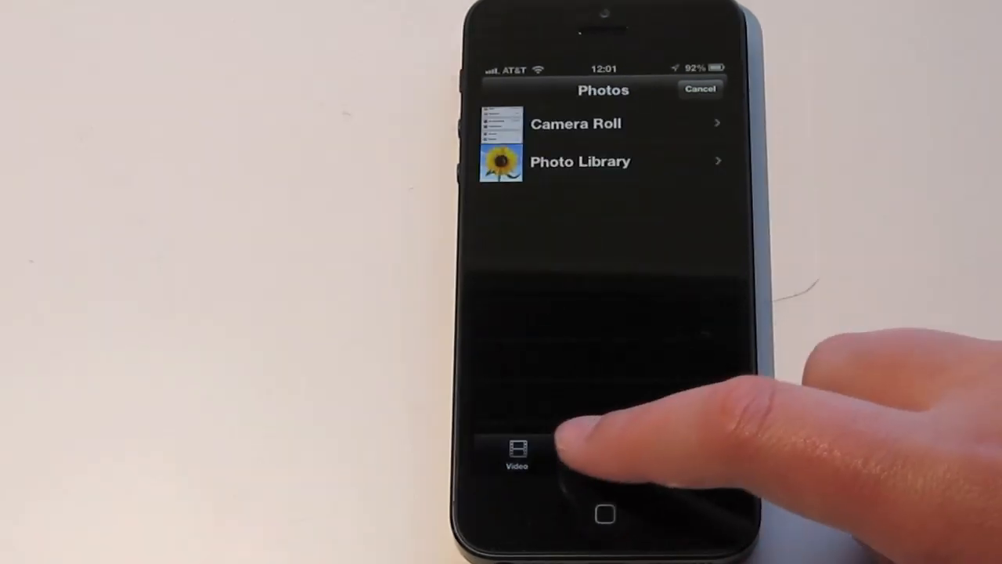